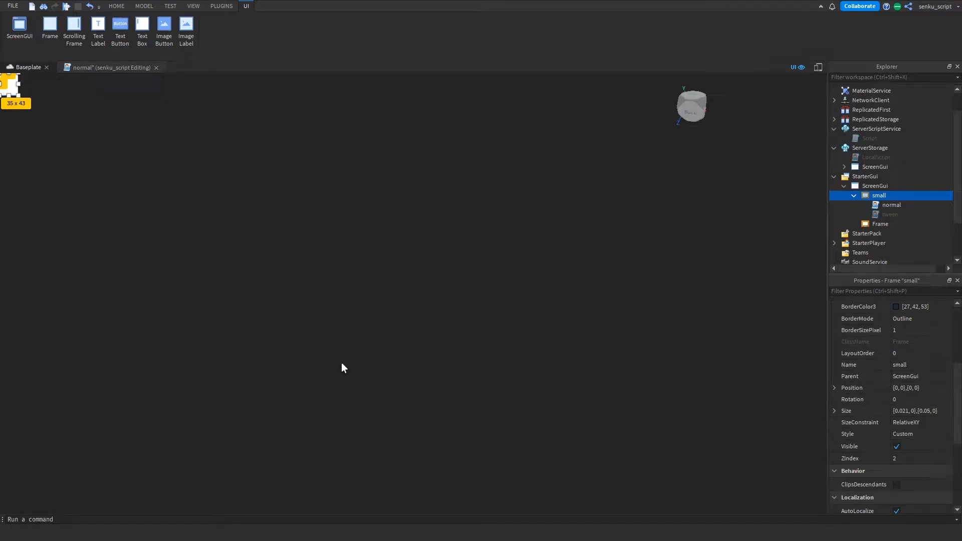
Step: Select the small white frame and drag it toward the lower right of the canvas
{"action": "left_click", "coordinate": [879, 224]}
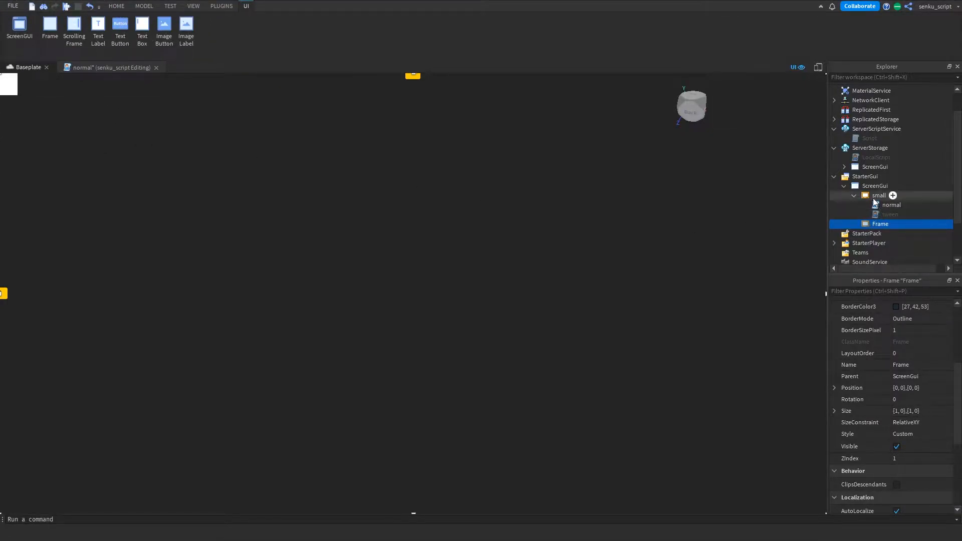
{"action": "left_click", "coordinate": [878, 195]}
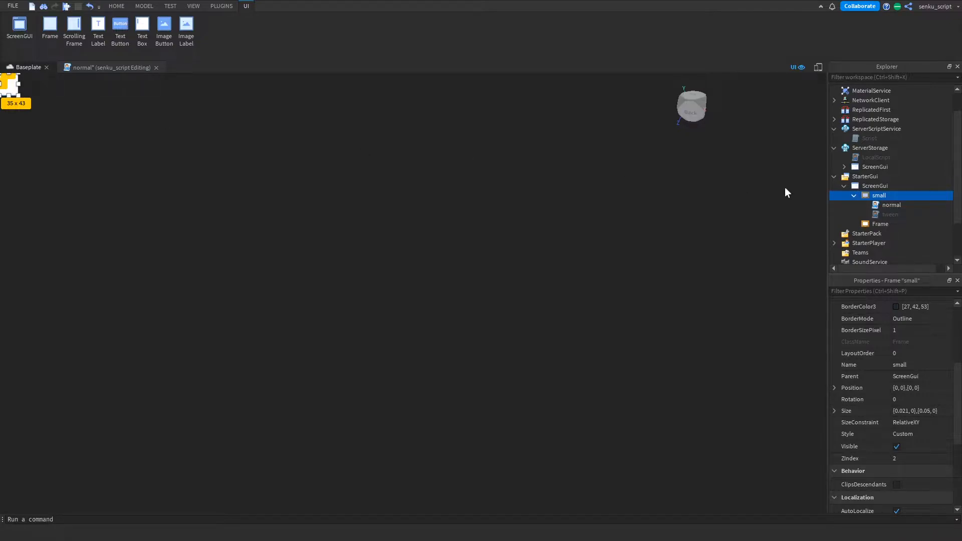
{"action": "left_click", "coordinate": [879, 224]}
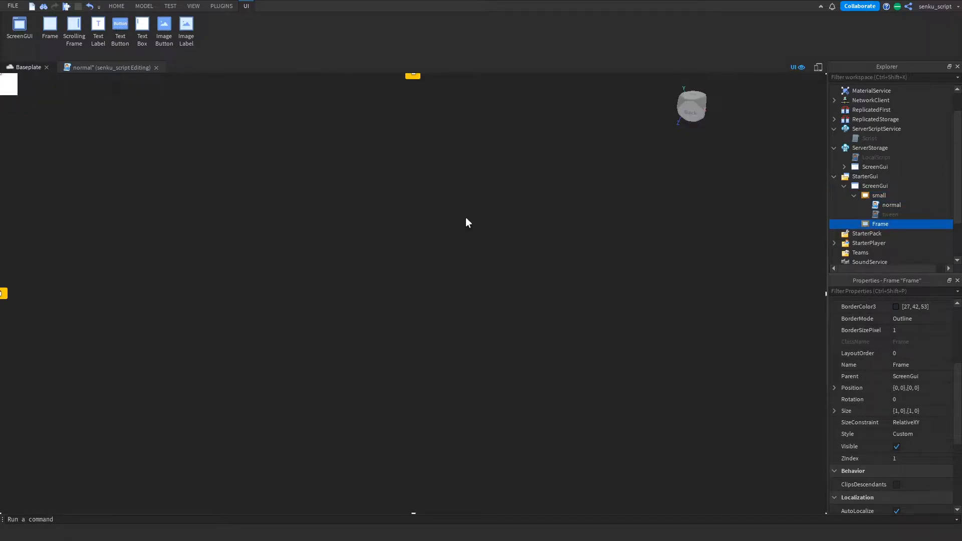
{"action": "left_click", "coordinate": [879, 195]}
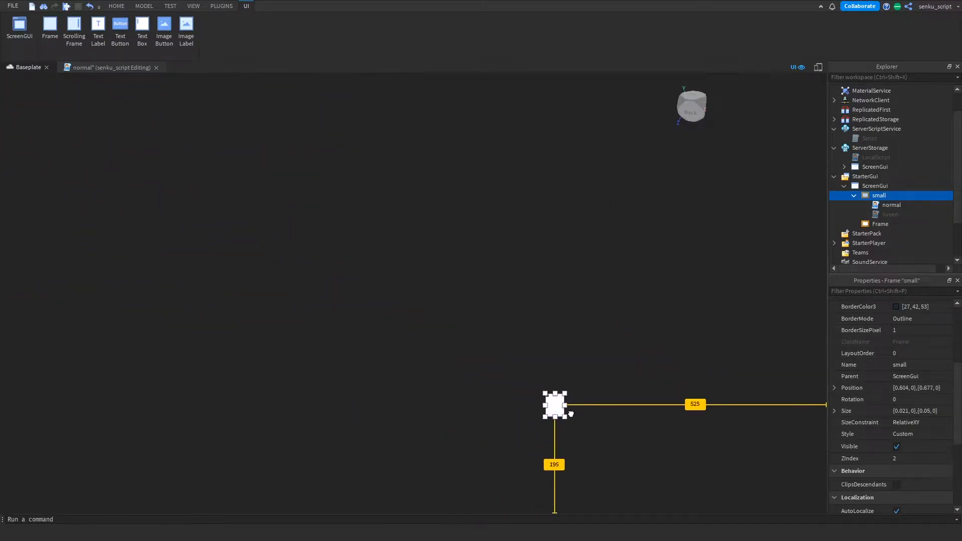
{"action": "left_click_drag", "start_coordinate": [555, 404], "coordinate": [816, 502]}
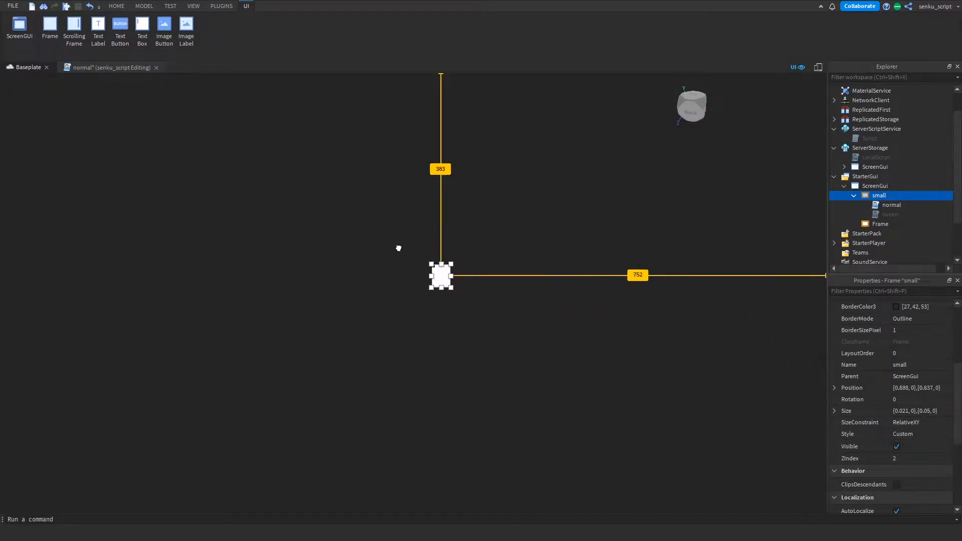
{"action": "left_click_drag", "start_coordinate": [440, 275], "coordinate": [164, 137]}
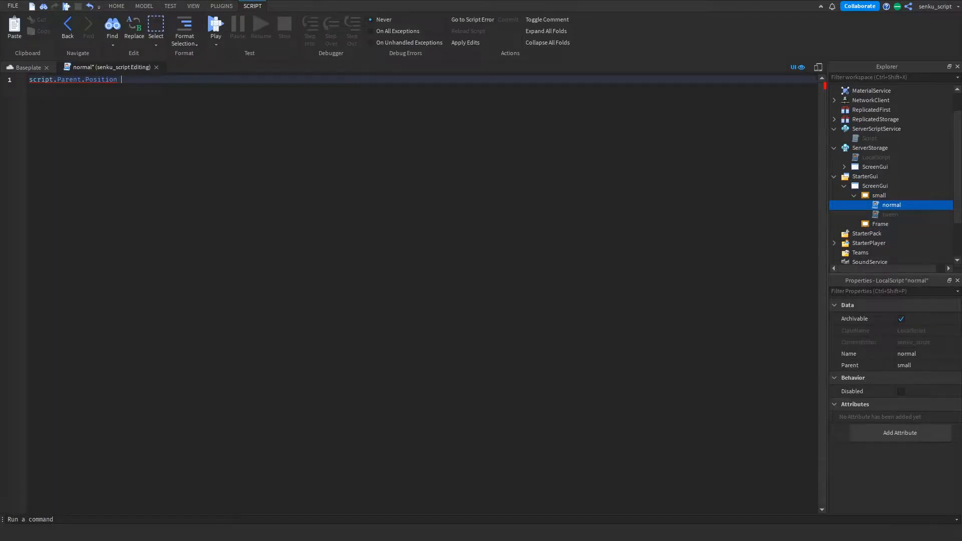
Step: Begin the normal script with 'script.Parent.Position =' for the bottom-right frame position
{"action": "type", "text": "sc"}
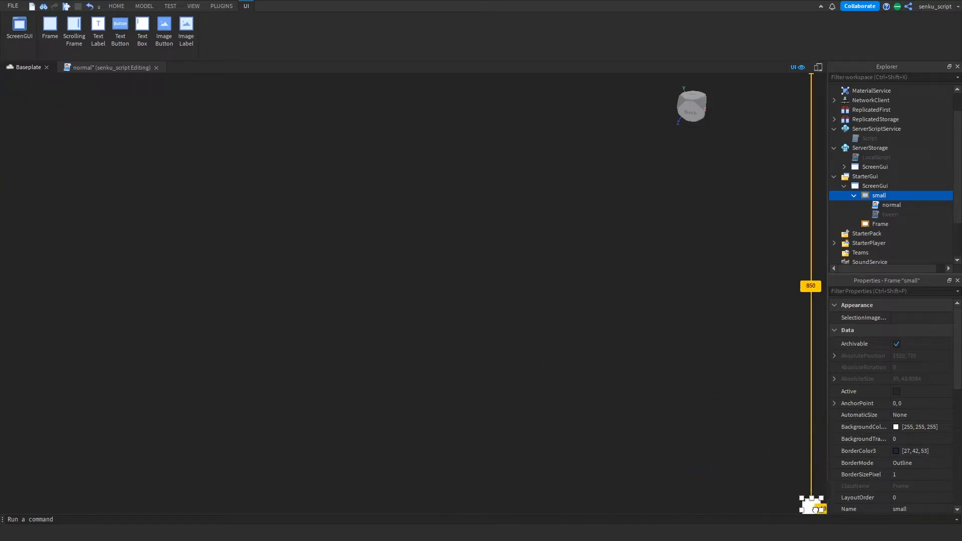
{"action": "scroll", "scroll_direction": "down", "scroll_amount": 3}
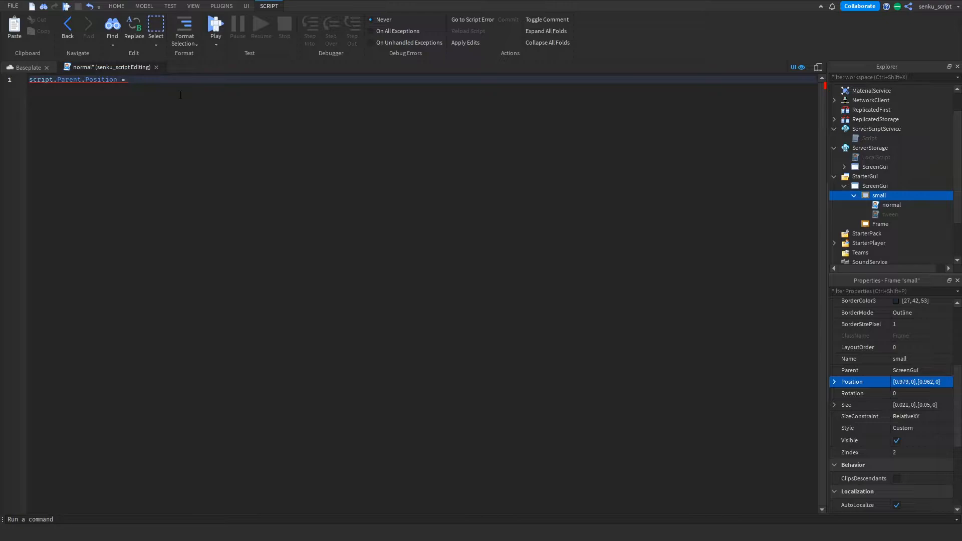
{"action": "type", "text": "U"}
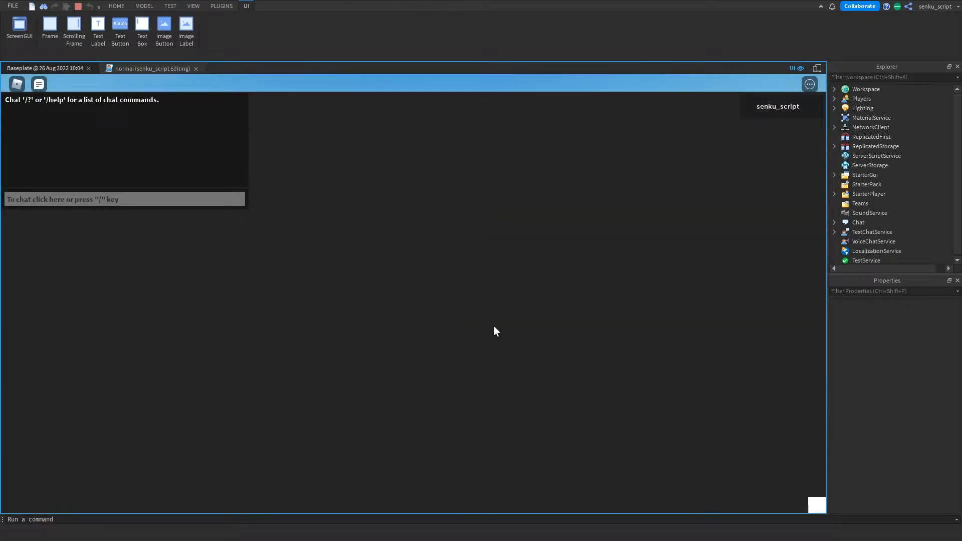
{"action": "mouse_move", "coordinate": [782, 491]}
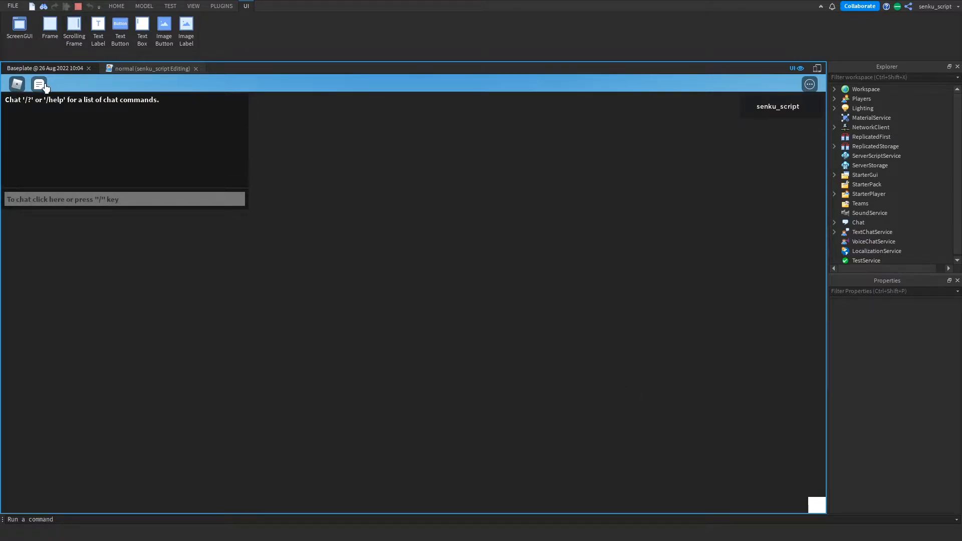
Step: Hide the in-game chat window during the playtest
{"action": "left_click", "coordinate": [38, 84]}
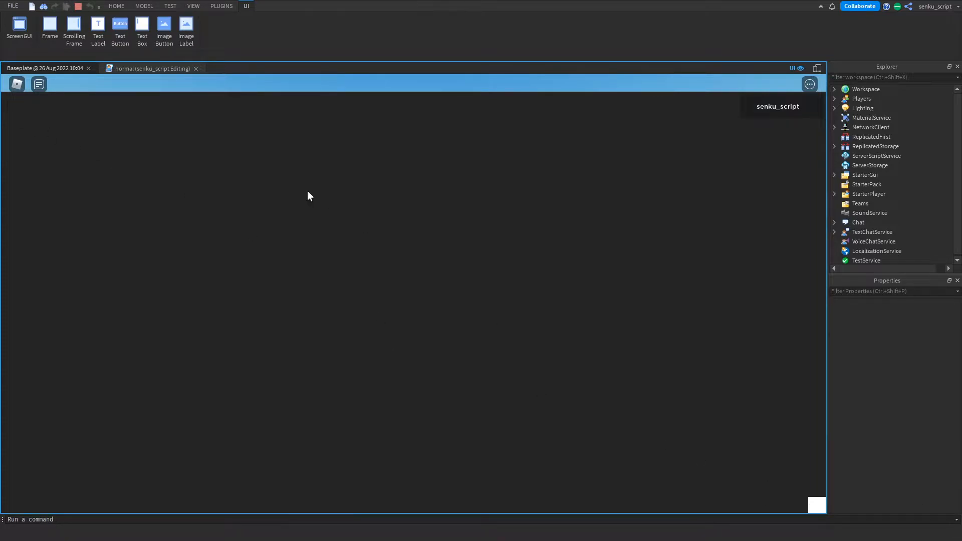
{"action": "mouse_move", "coordinate": [32, 127]}
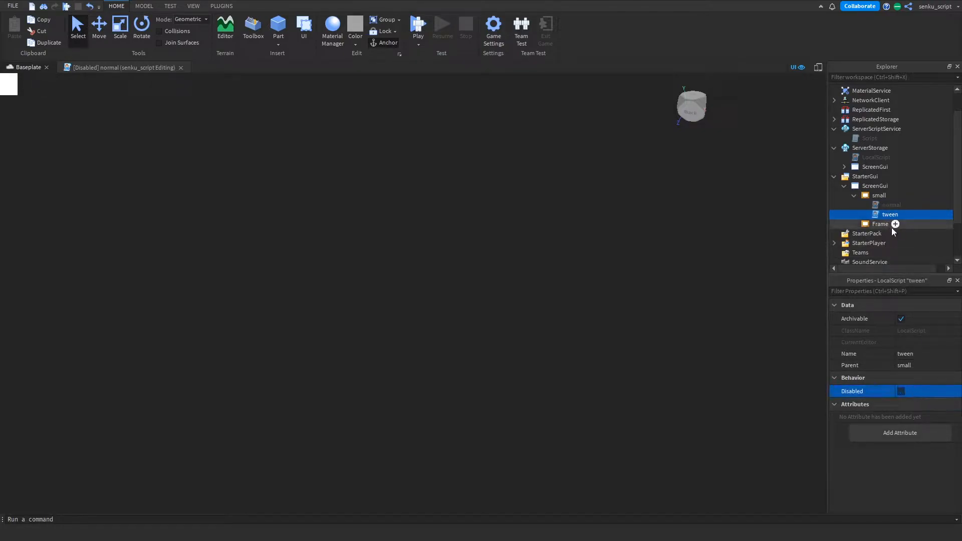
Step: Open the 'tween' LocalScript's code and close the '[Disabled] normal' script tab
{"action": "double_click", "coordinate": [889, 214]}
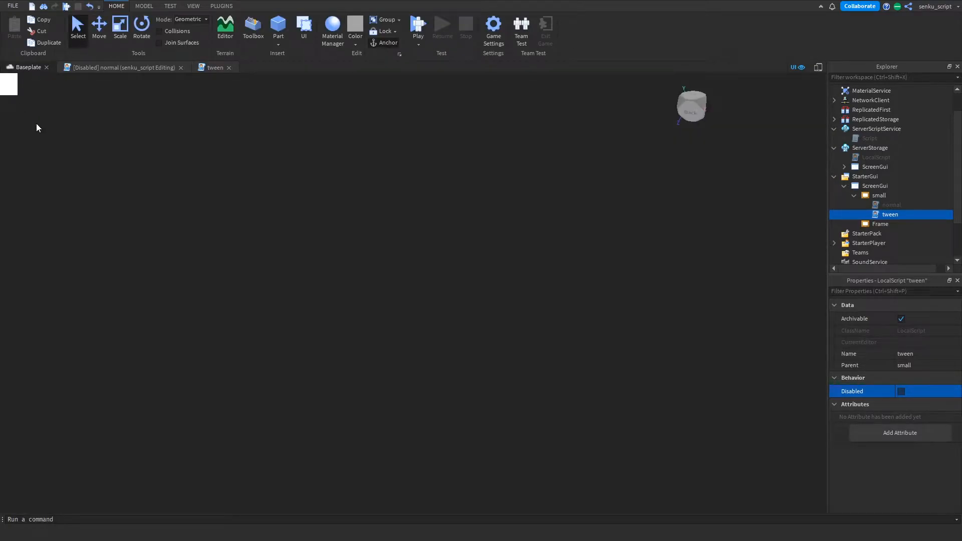
{"action": "left_click", "coordinate": [213, 67]}
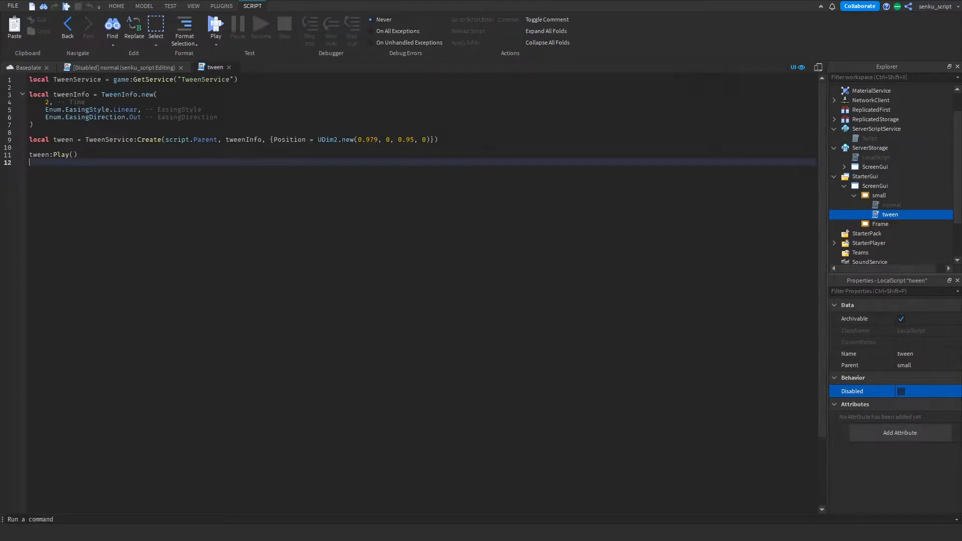
{"action": "left_click", "coordinate": [116, 5]}
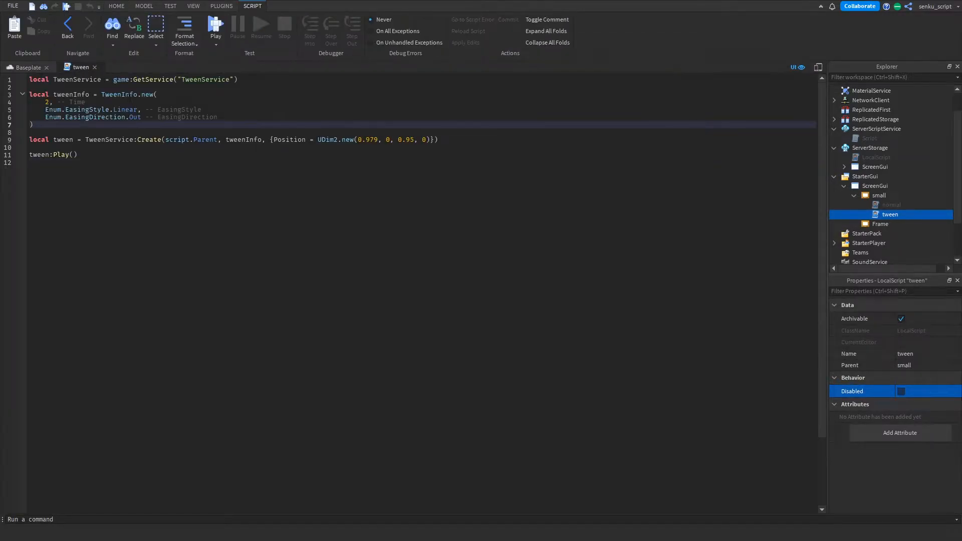
{"action": "left_click", "coordinate": [116, 5]}
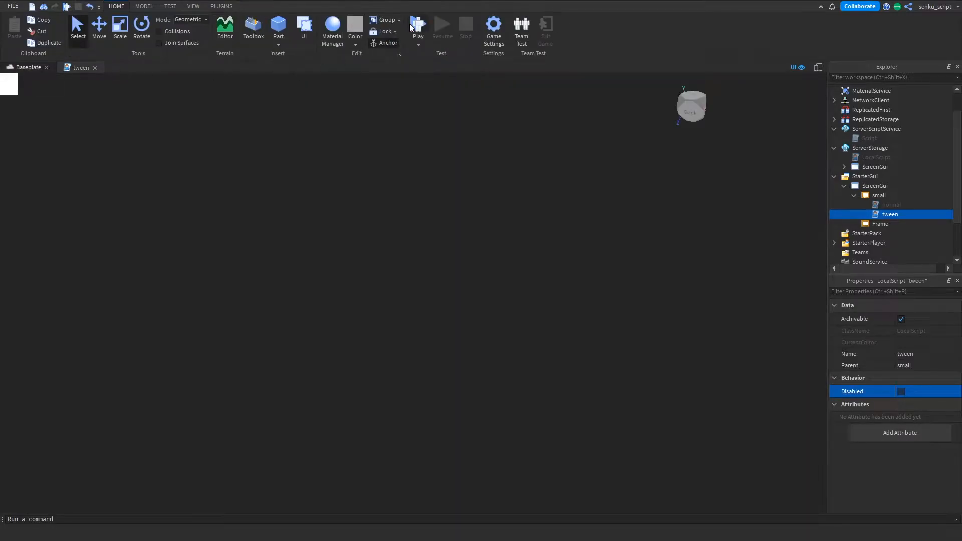
{"action": "left_click", "coordinate": [417, 27]}
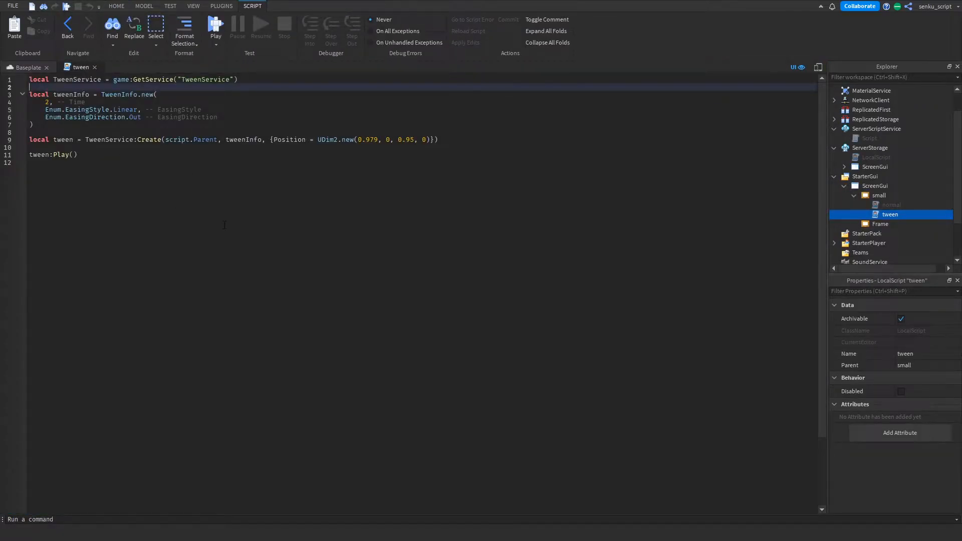
Step: Reopen the 'normal' script and select TweenInfo in the tween script's code
{"action": "left_click", "coordinate": [891, 204]}
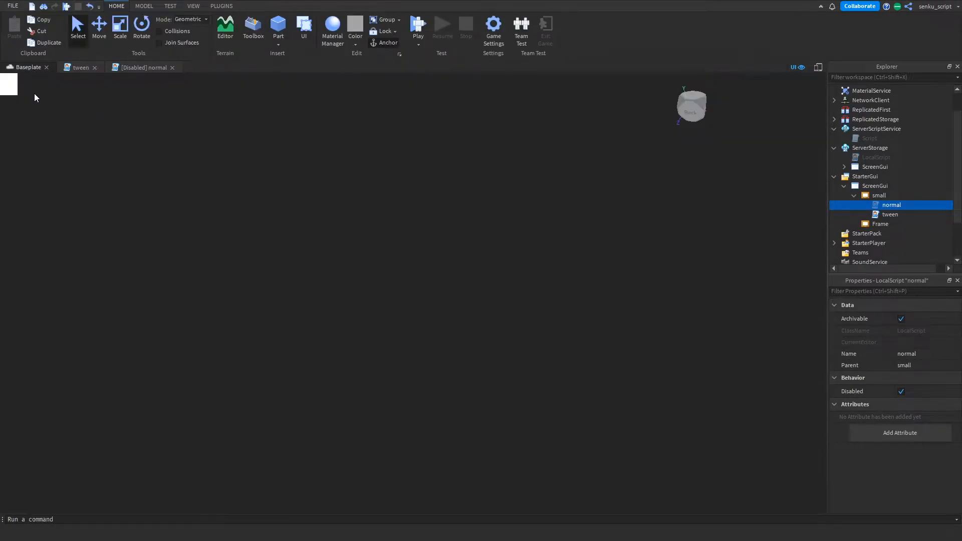
{"action": "mouse_move", "coordinate": [683, 462]}
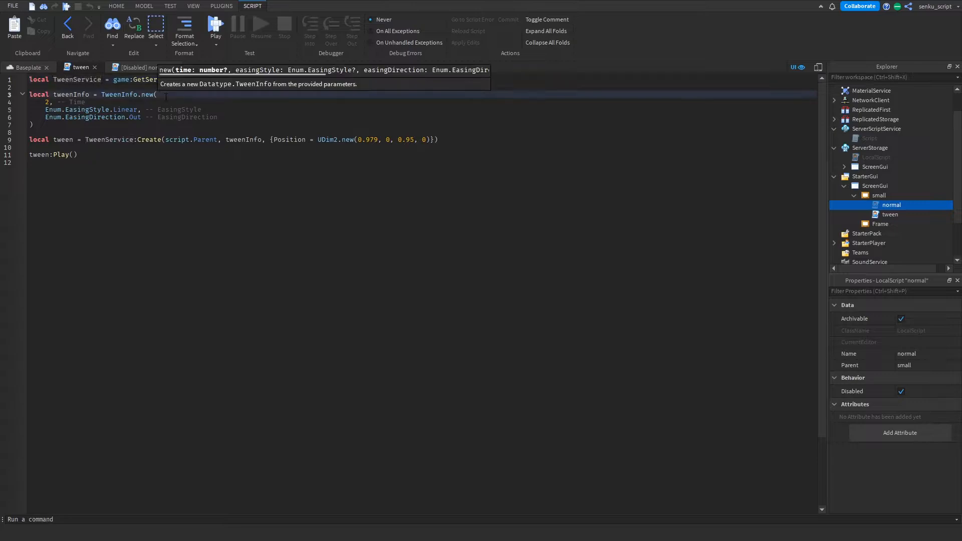
{"action": "double_click", "coordinate": [70, 95]}
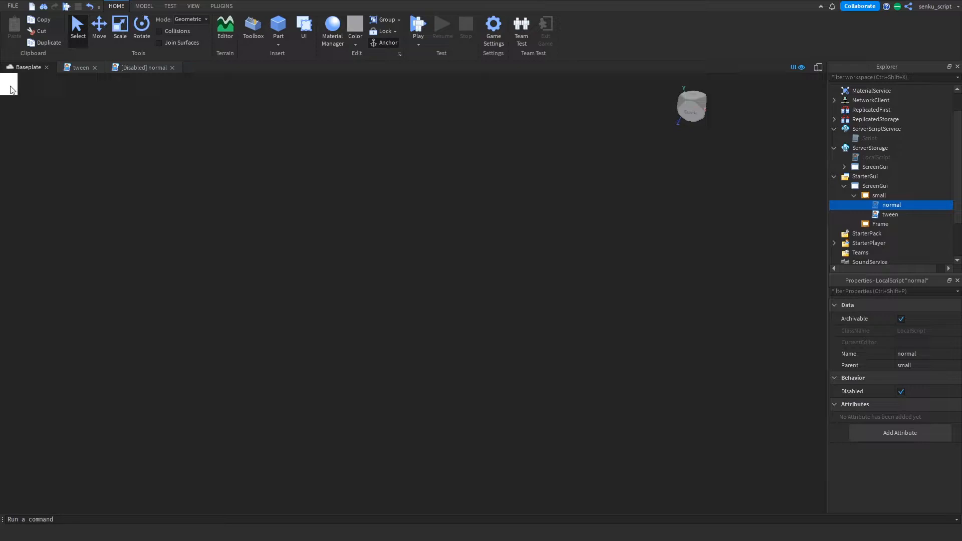
{"action": "left_click", "coordinate": [141, 66]}
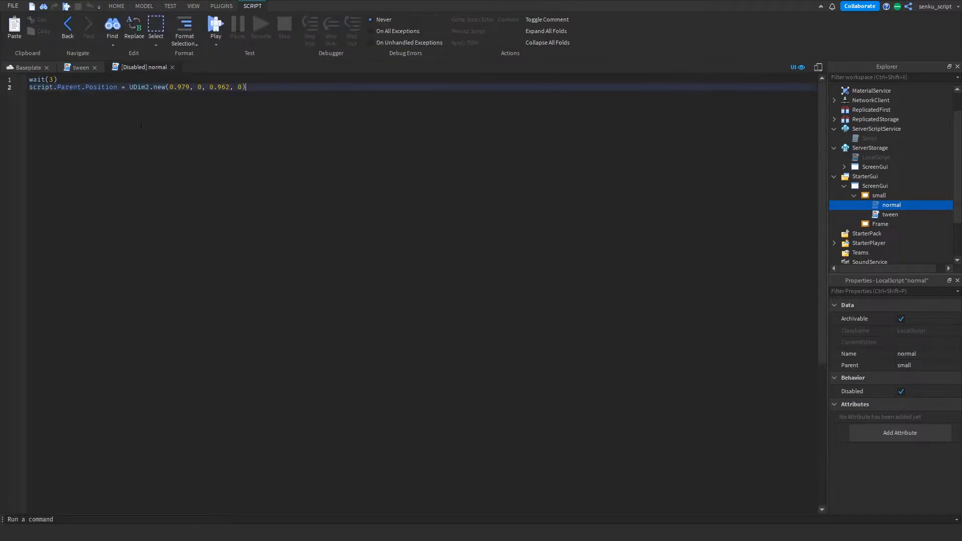
{"action": "left_click", "coordinate": [80, 66]}
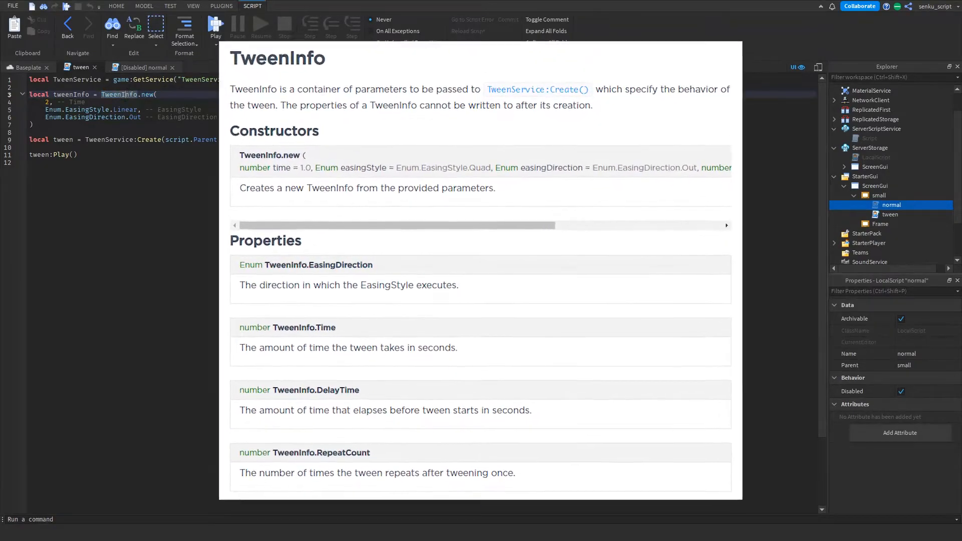
Step: Dismiss the TweenInfo reference and return to the Baseplate game view
{"action": "left_click", "coordinate": [116, 6]}
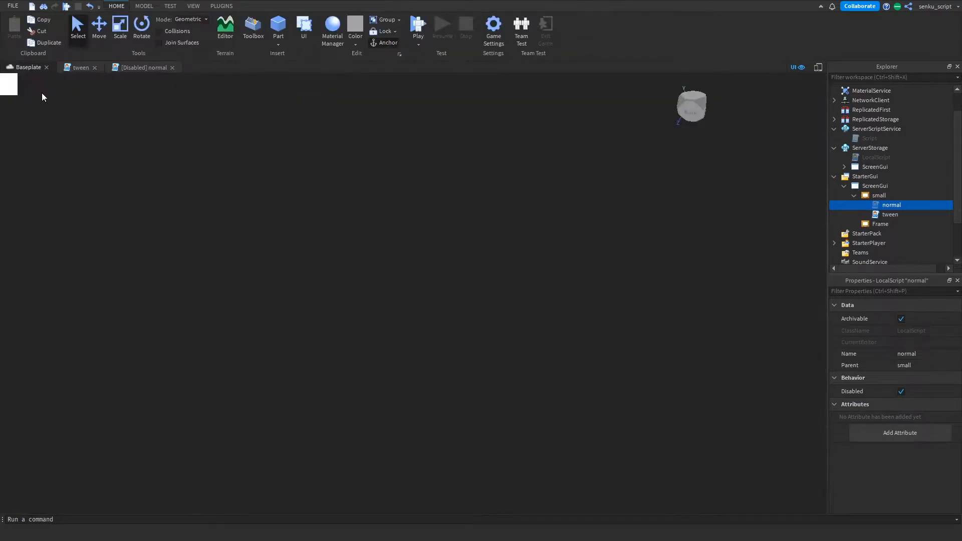
Step: Highlight the TweenService:Create call and its script.Parent target in the tween script
{"action": "left_click", "coordinate": [80, 68]}
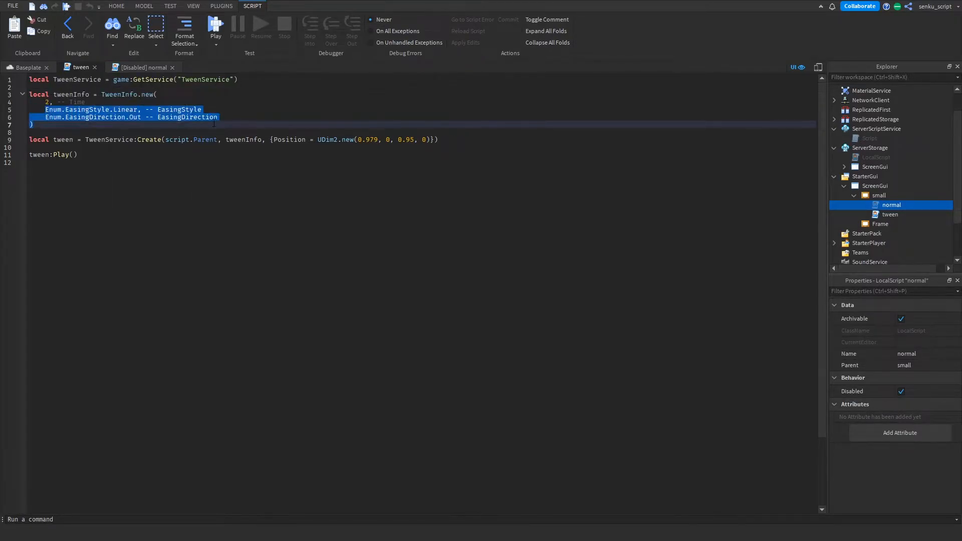
{"action": "left_click", "coordinate": [216, 125]}
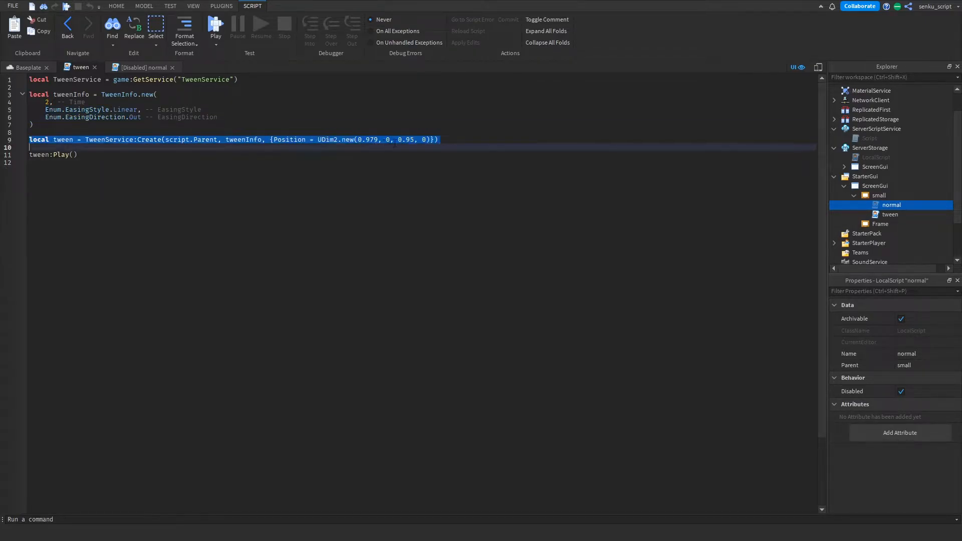
{"action": "left_click", "coordinate": [437, 139]}
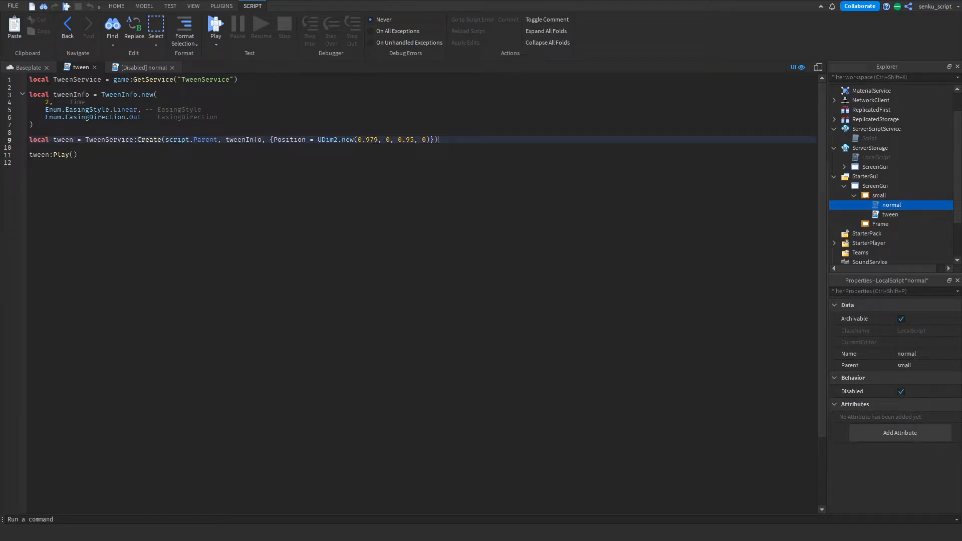
{"action": "double_click", "coordinate": [148, 139]}
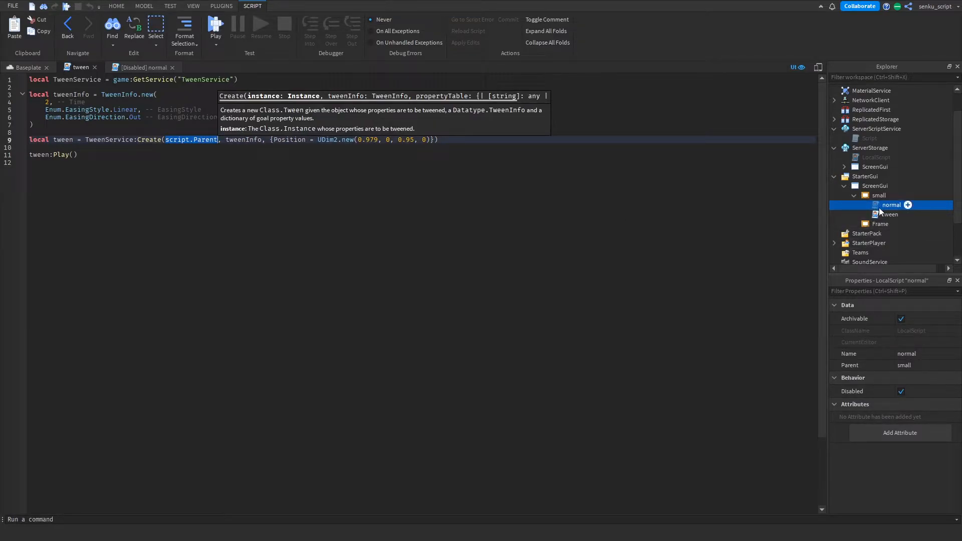
Step: Check the small frame in the game view, then view help for the Position goal table
{"action": "left_click", "coordinate": [878, 194]}
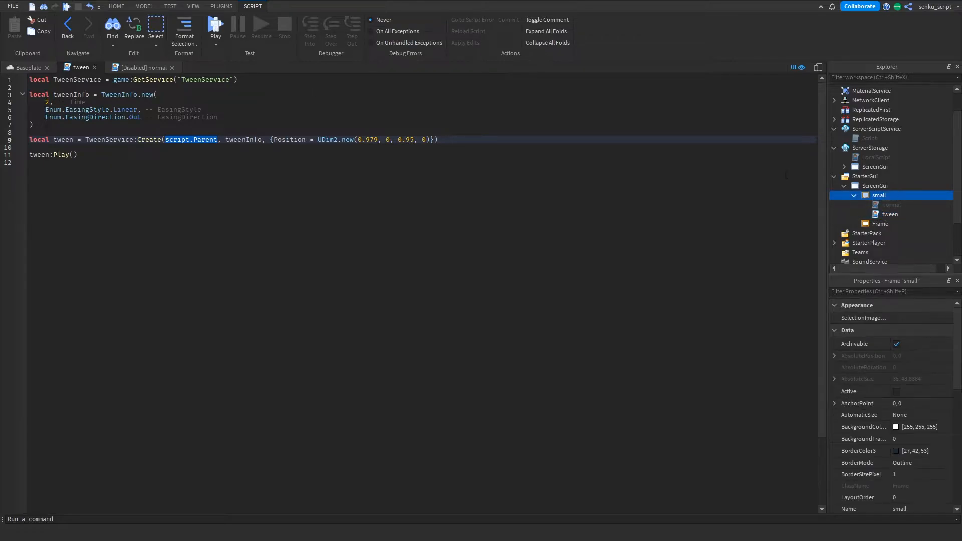
{"action": "left_click", "coordinate": [115, 6]}
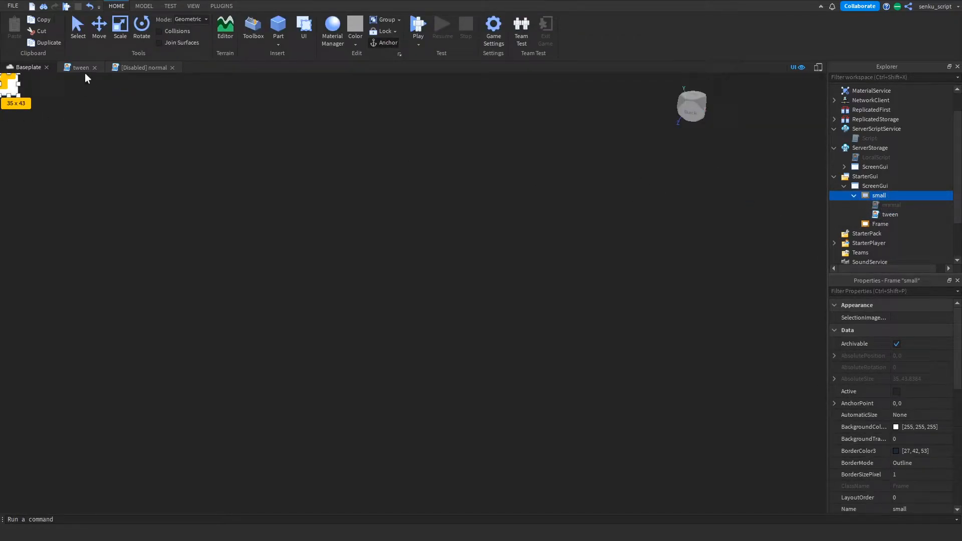
{"action": "left_click", "coordinate": [81, 66]}
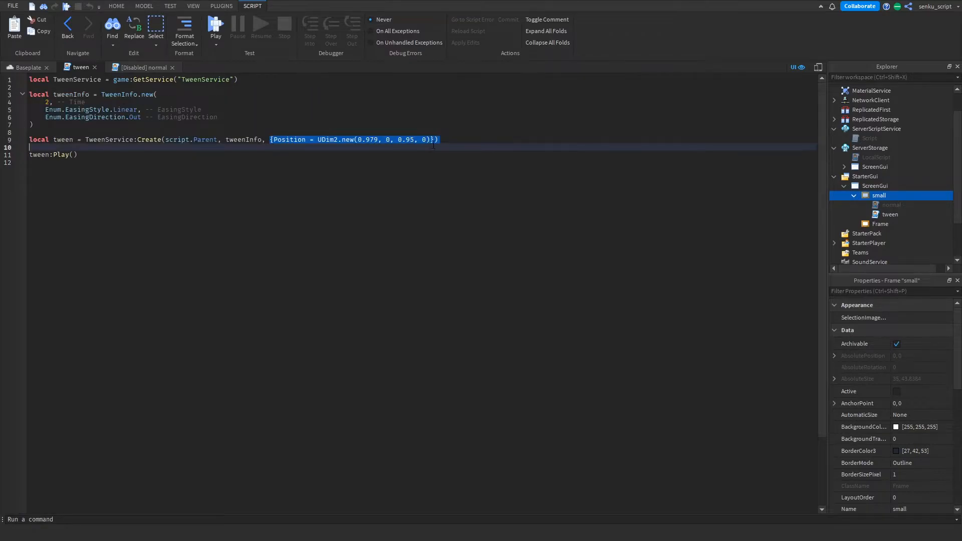
{"action": "left_click", "coordinate": [432, 139]}
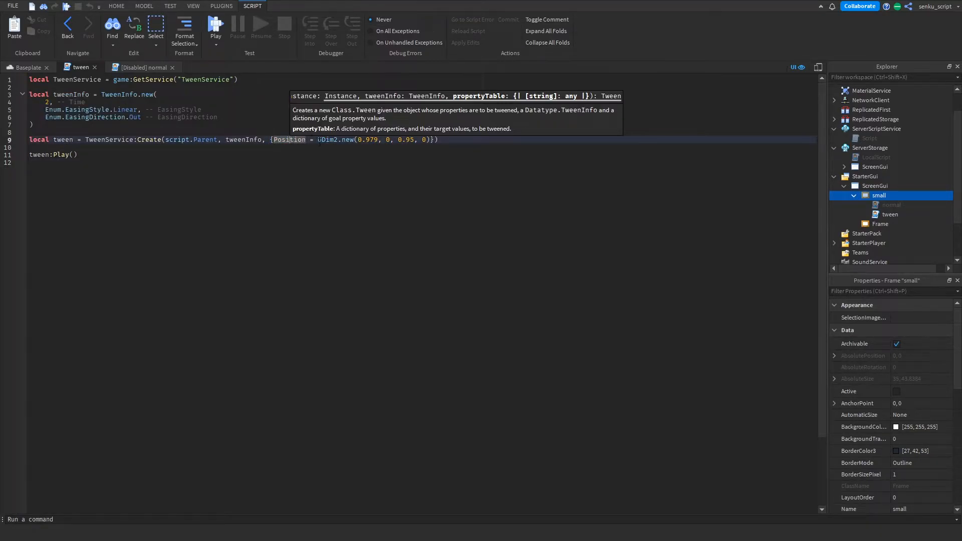
Step: Switch from the Baseplate view through the script tabs to the tween script
{"action": "left_click", "coordinate": [115, 6]}
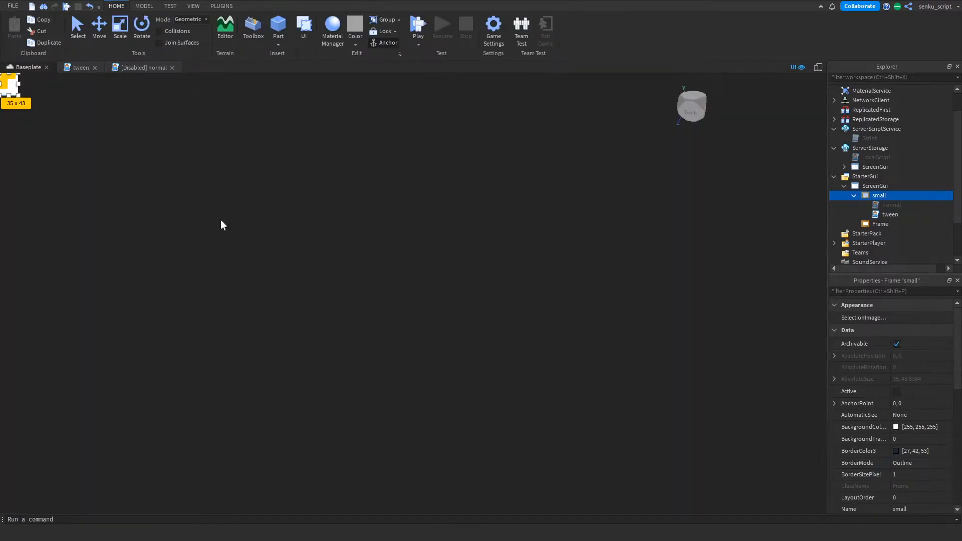
{"action": "left_click", "coordinate": [143, 67]}
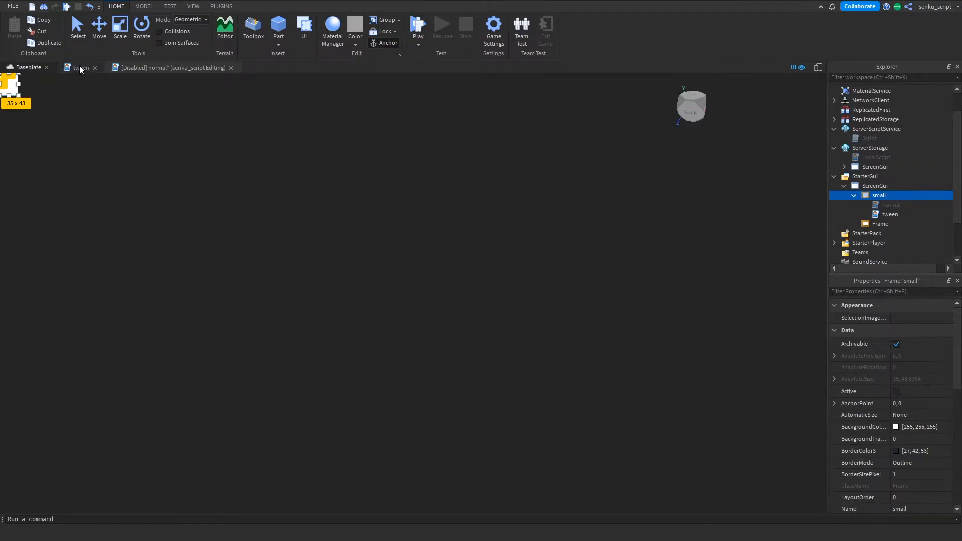
{"action": "left_click", "coordinate": [79, 68]}
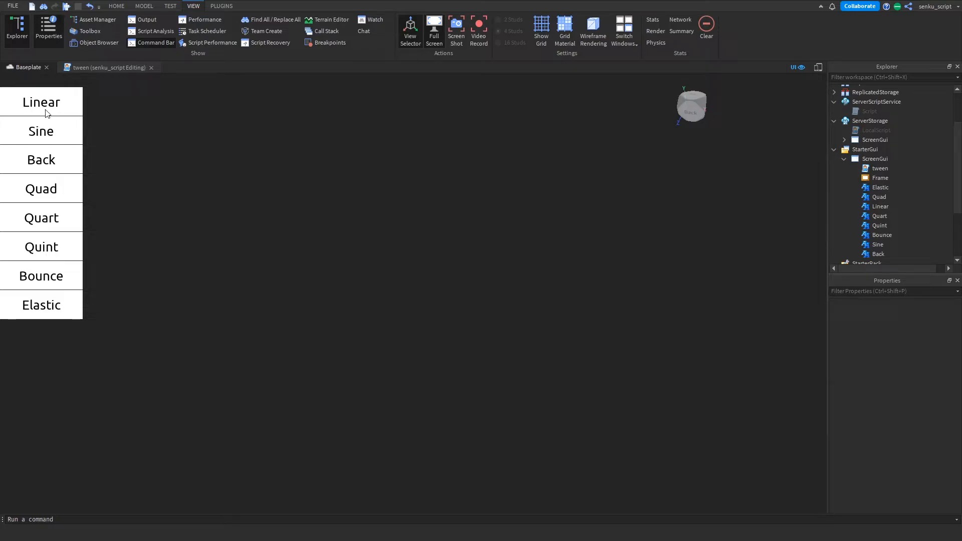
{"action": "mouse_move", "coordinate": [25, 145]}
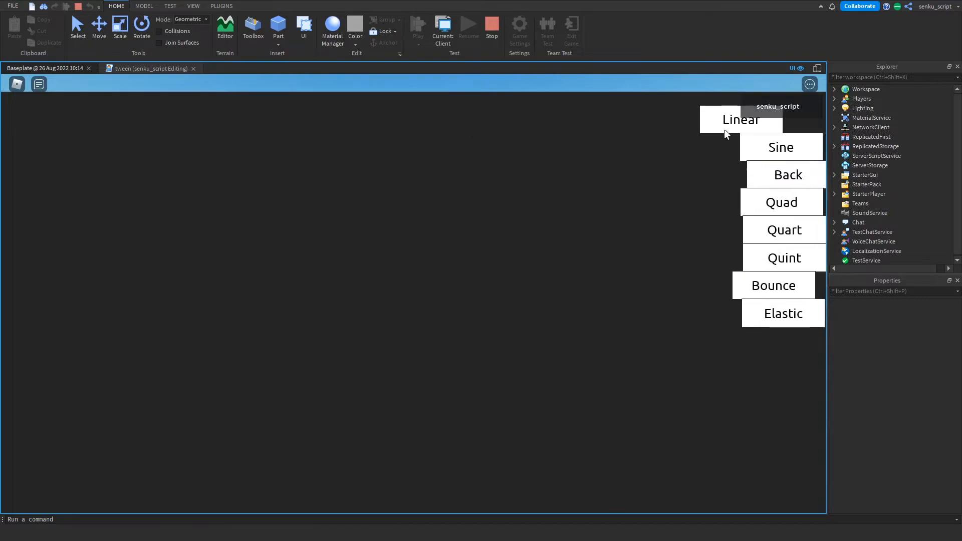
{"action": "mouse_move", "coordinate": [694, 154]}
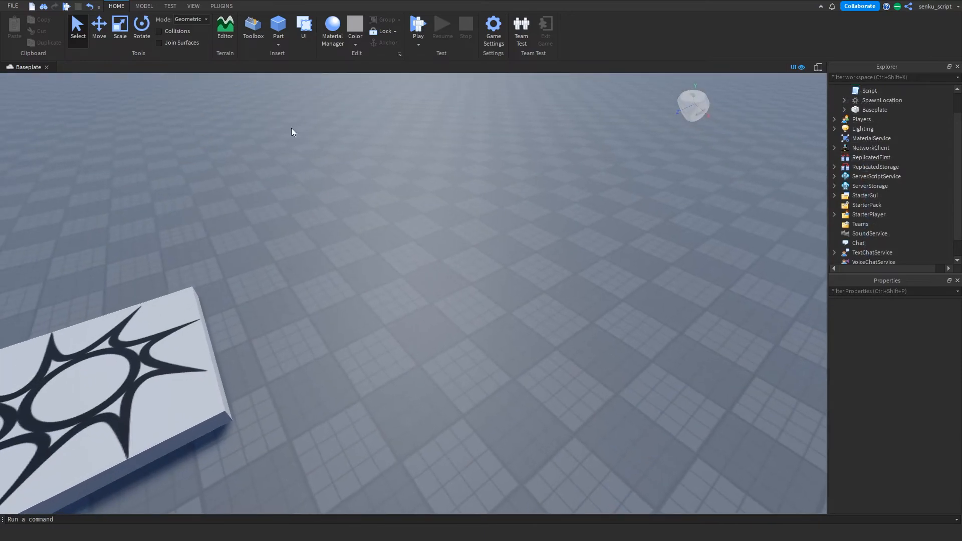
Step: Write 'local part = workspace.Part' and 'part.Size = Vector3.new(7.926, 5.217, 6.773)' in the Script
{"action": "left_click", "coordinate": [277, 27]}
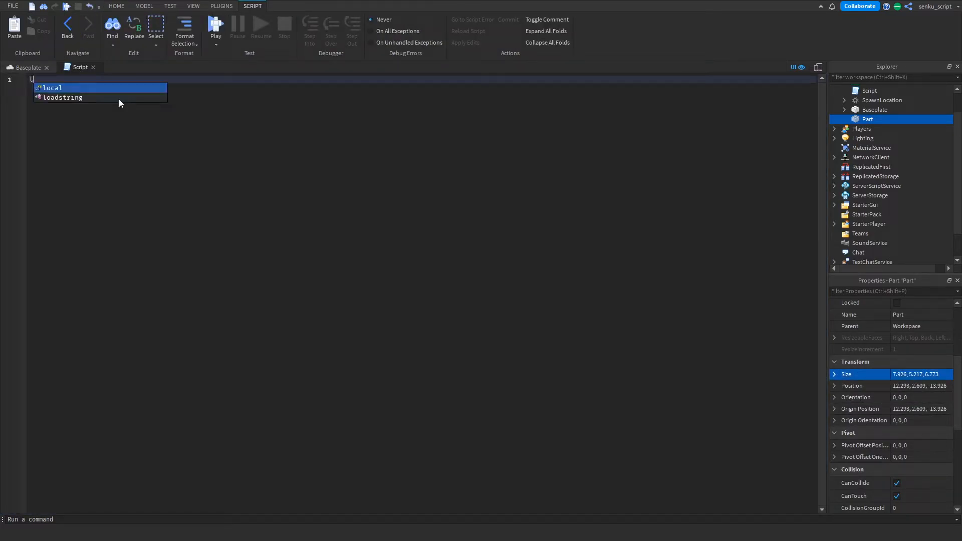
{"action": "type", "text": "local part = workspace.Part"}
{"action": "type", "text": "part.Size"}
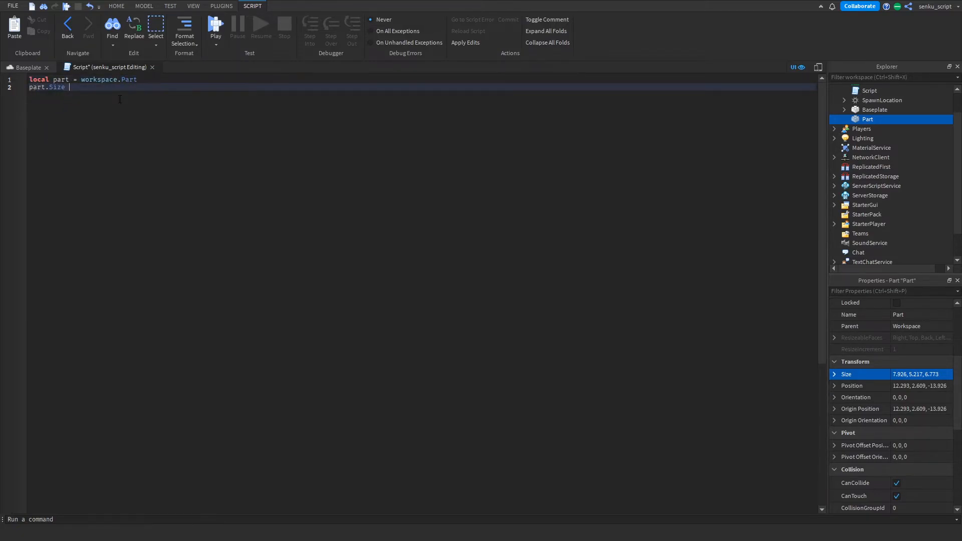
{"action": "type", "text": "= Vector3.new(7.926, 5.217, 6.773)"}
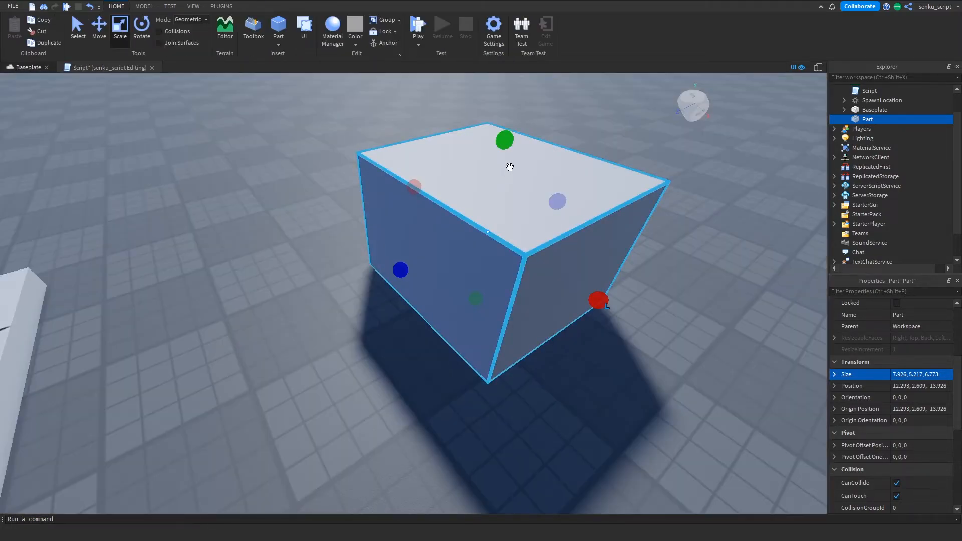
Step: Shrink the Part with the Scale handles and add wait(10) at the script's top
{"action": "left_click_drag", "start_coordinate": [598, 300], "coordinate": [575, 346]}
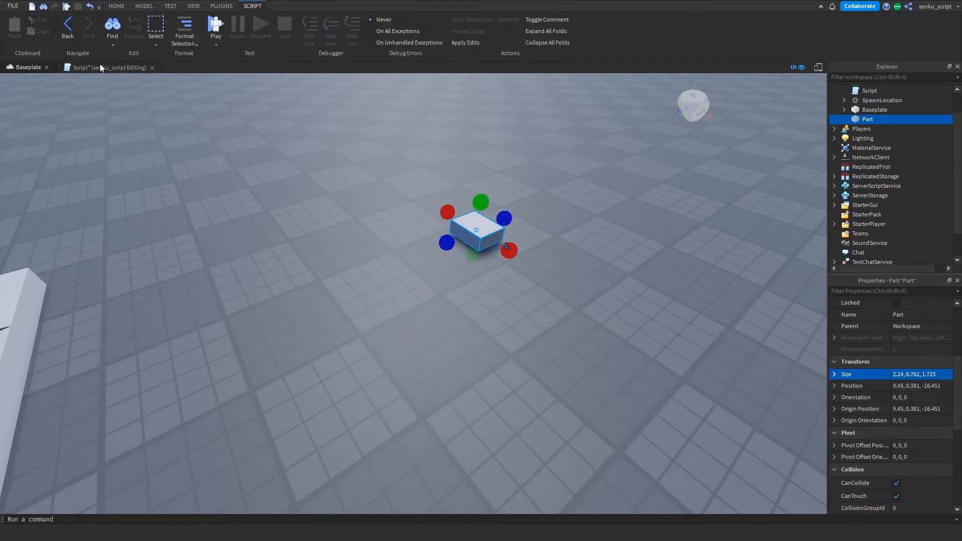
{"action": "type", "text": "wait(10"}
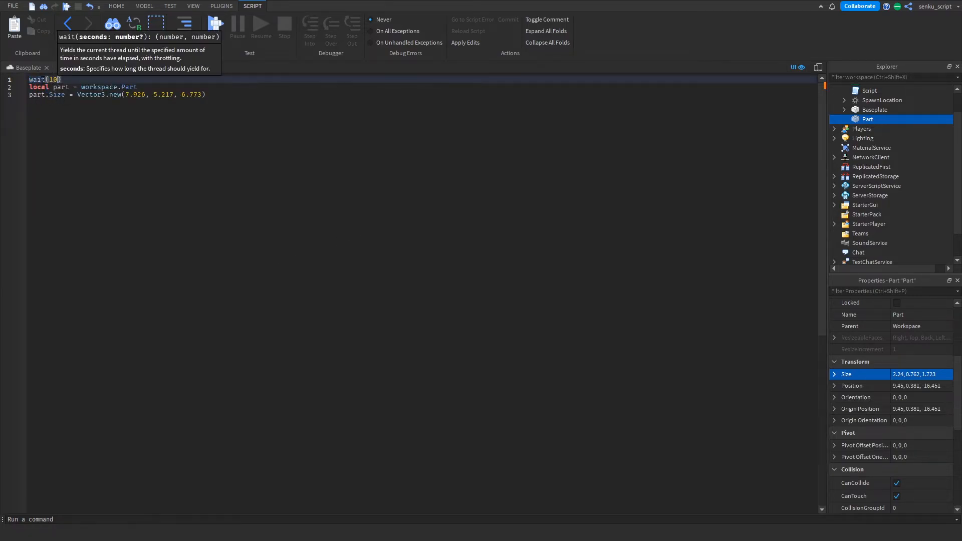
{"action": "left_click", "coordinate": [115, 5]}
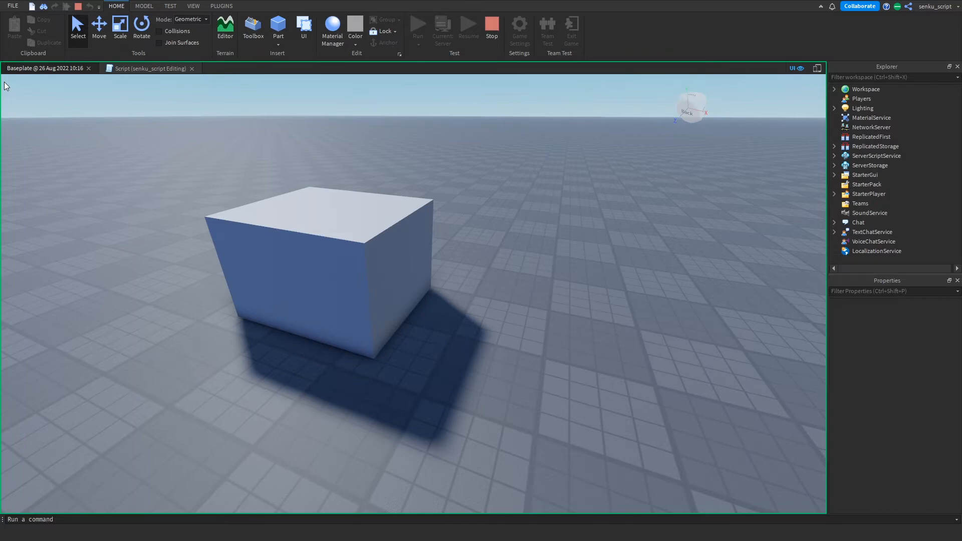
{"action": "mouse_move", "coordinate": [61, 116]}
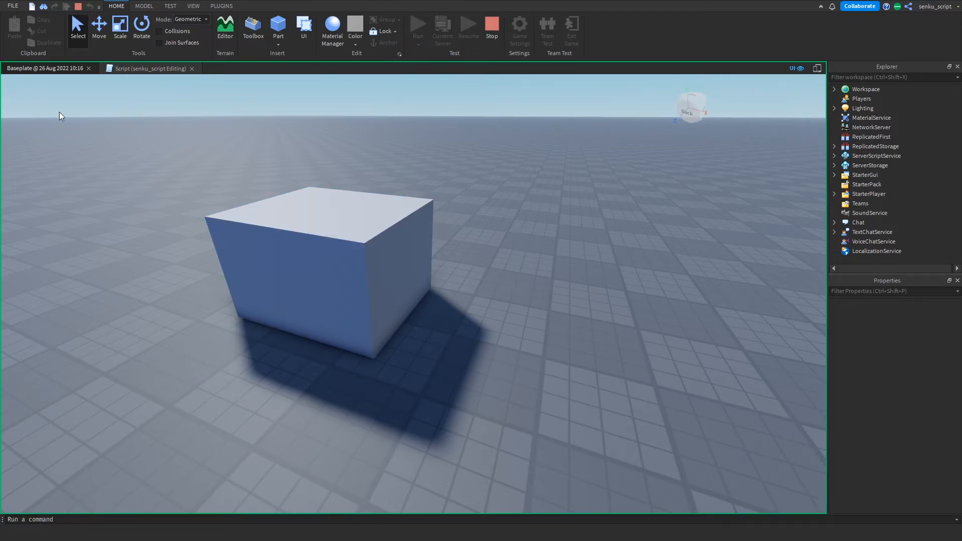
Step: Stop the running playtest once the Part has returned to full size
{"action": "left_click", "coordinate": [147, 68]}
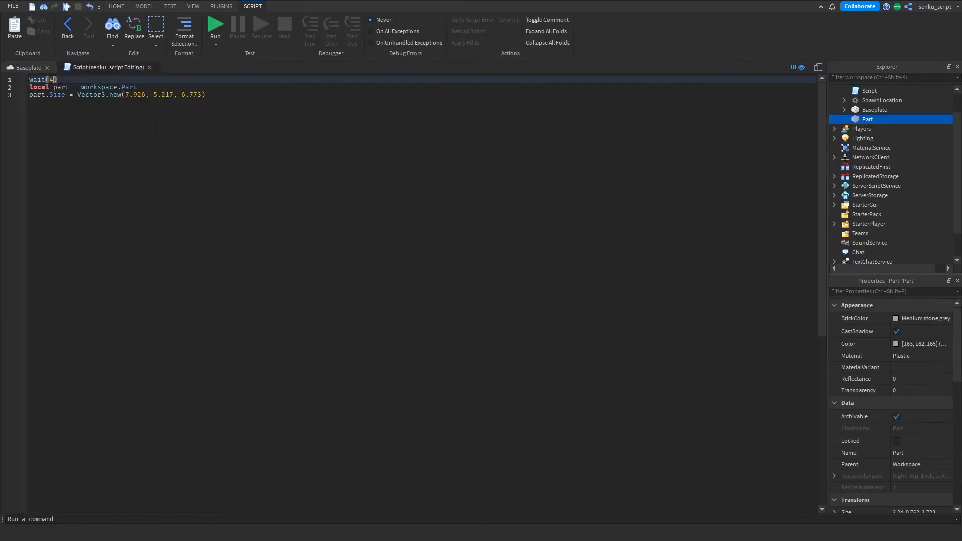
Step: Add a tweenService variable and a 2-second Bounce/Out tweenInfo, and begin the local tween line
{"action": "key", "text": "Enter"}
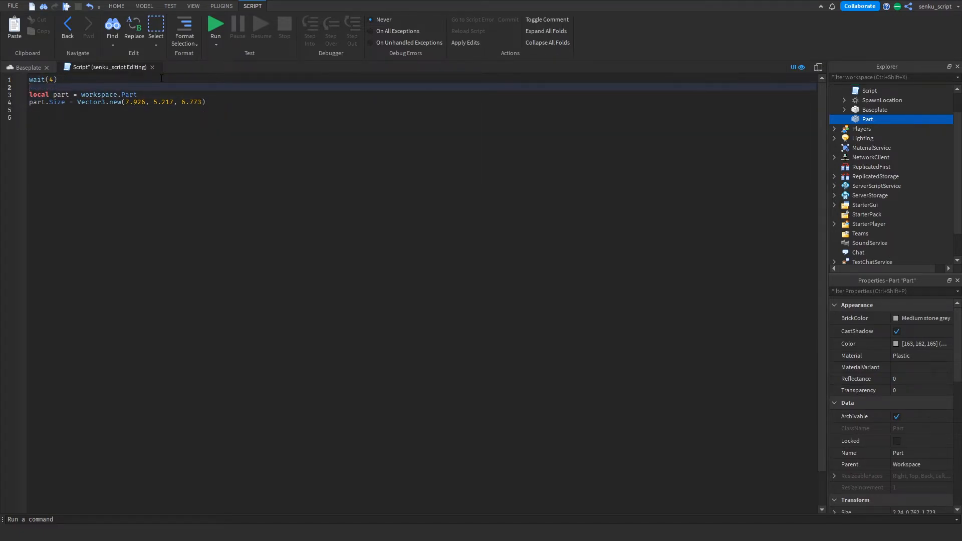
{"action": "type", "text": "local tweenService = game:GetService('TweenService"}
{"action": "type", "text": "local tweenInfo = "}
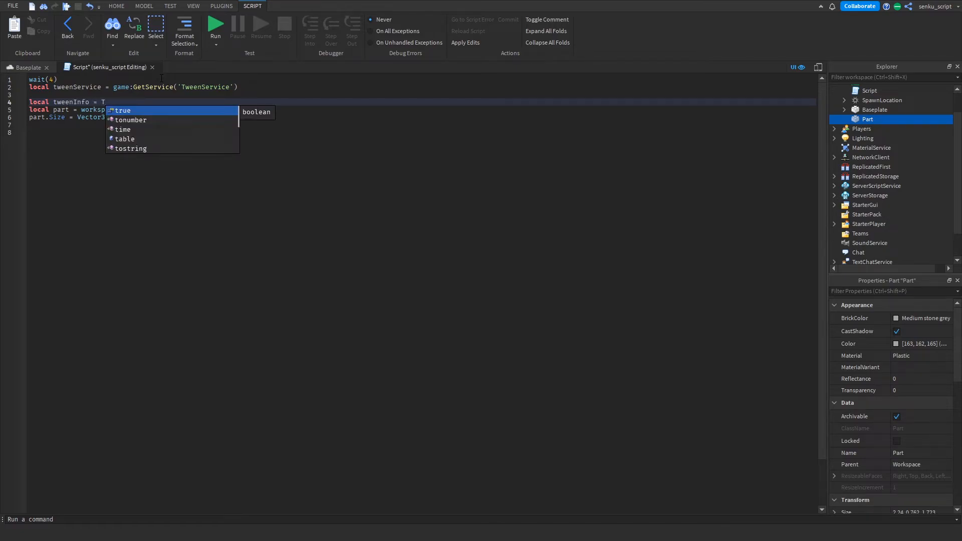
{"action": "type", "text": "TweenInfo.in"}
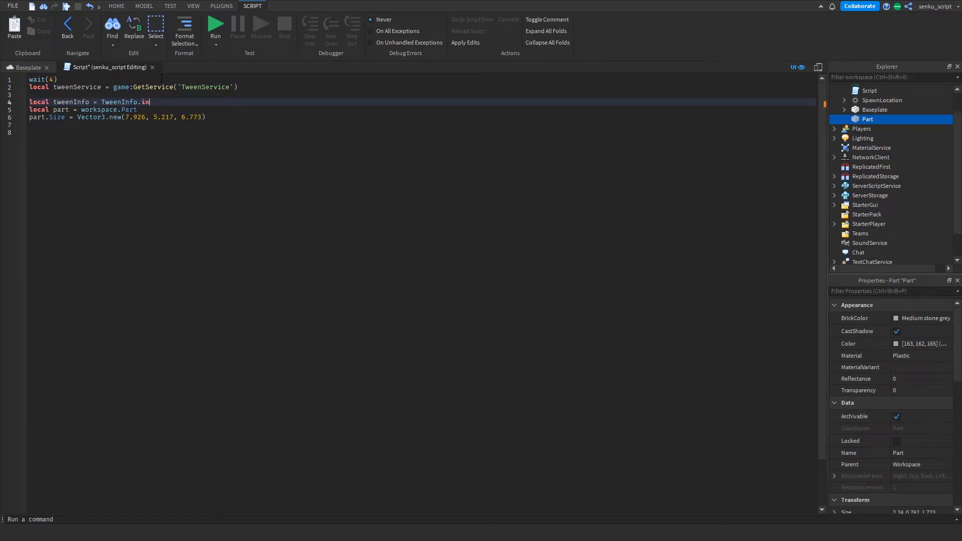
{"action": "type", "text": "ew"}
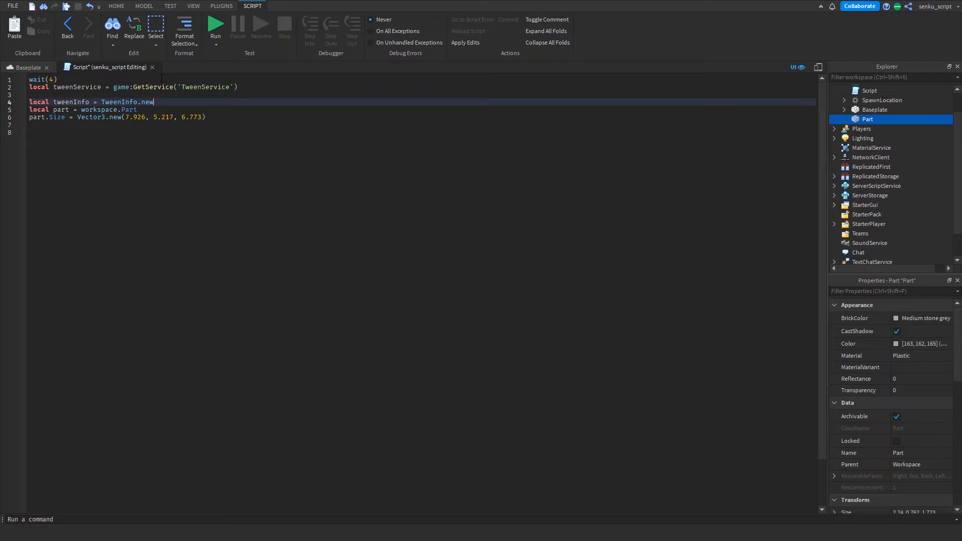
{"action": "type", "text": "(2,"}
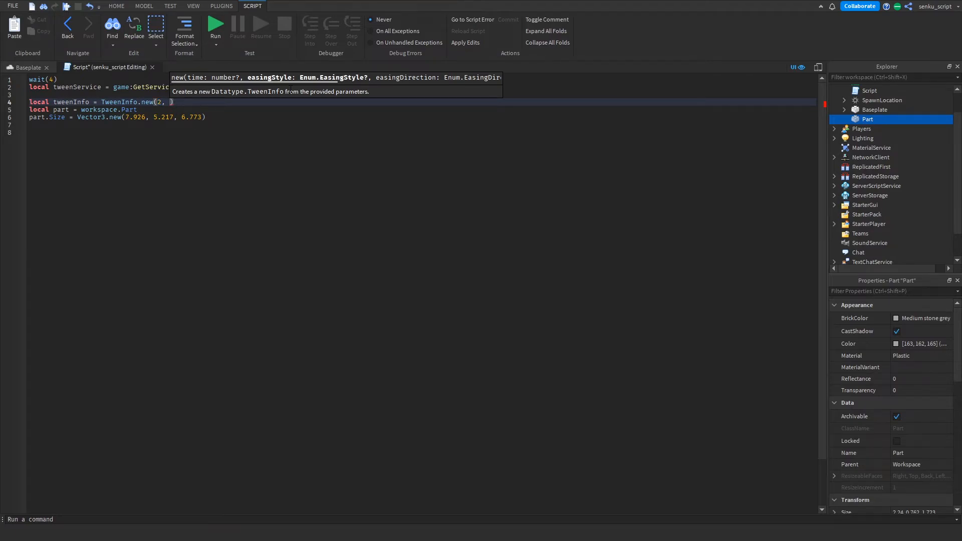
{"action": "type", "text": "Enum.e"}
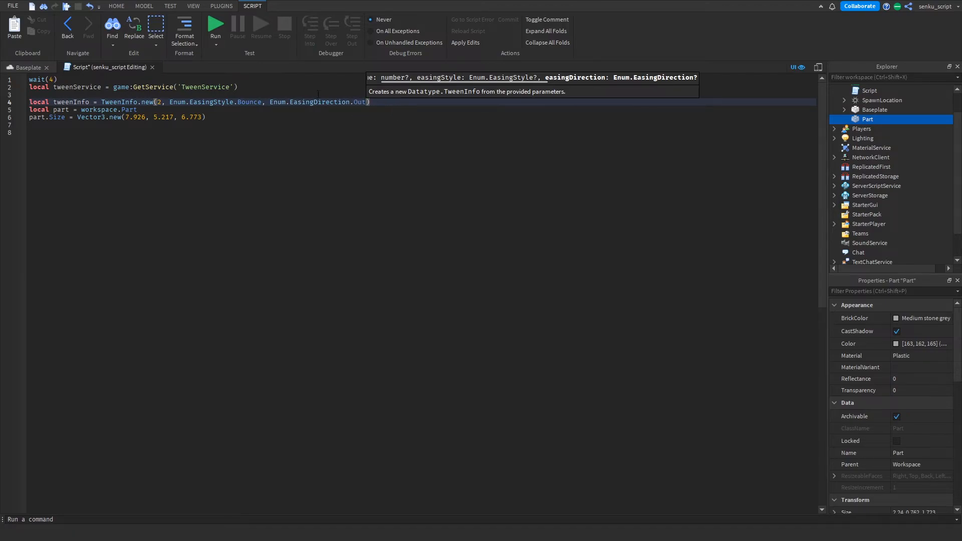
{"action": "key", "text": "enter"}
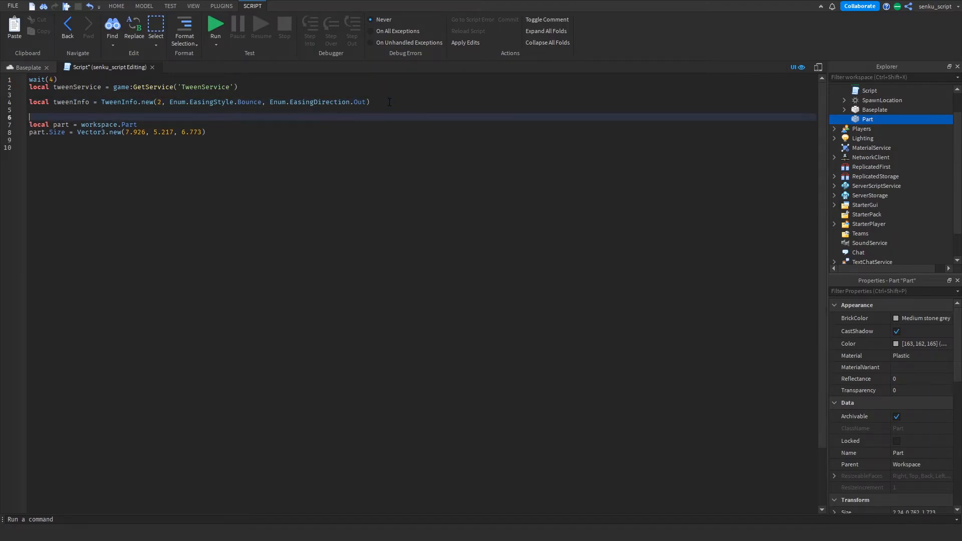
{"action": "type", "text": "local tween = tweenService:Create(part"}
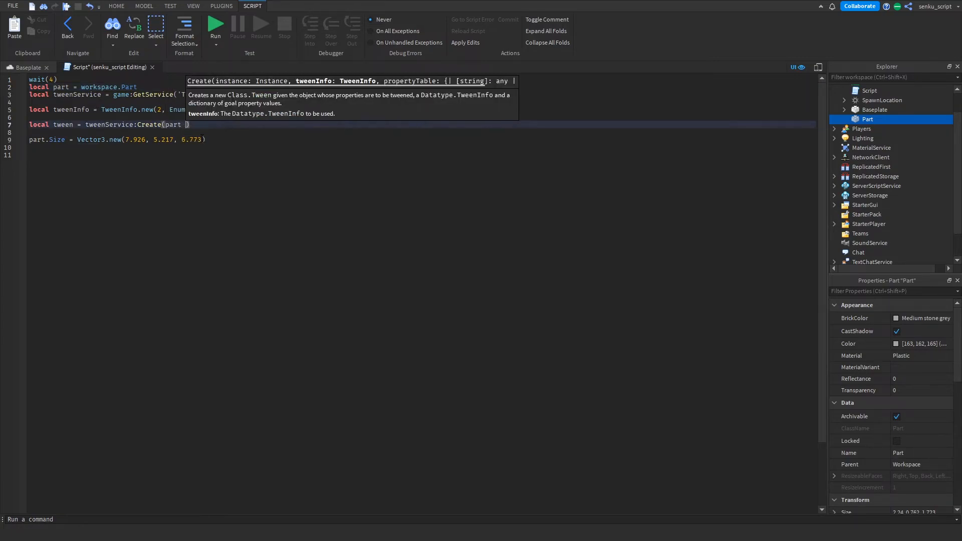
Step: Finish the Create call with Size goal 7.926, 5.217, 6.773 and add tween:Play()
{"action": "type", "text": ","}
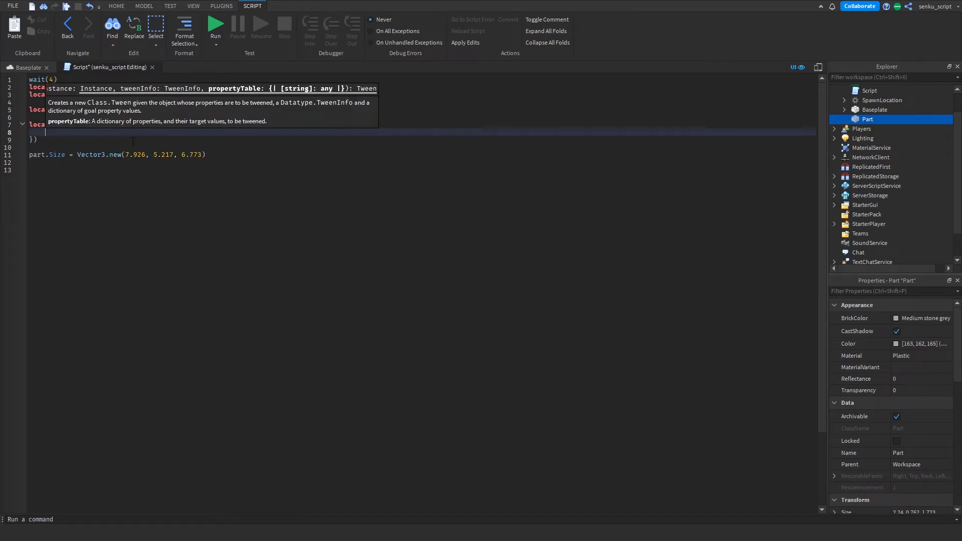
{"action": "type", "text": "t"}
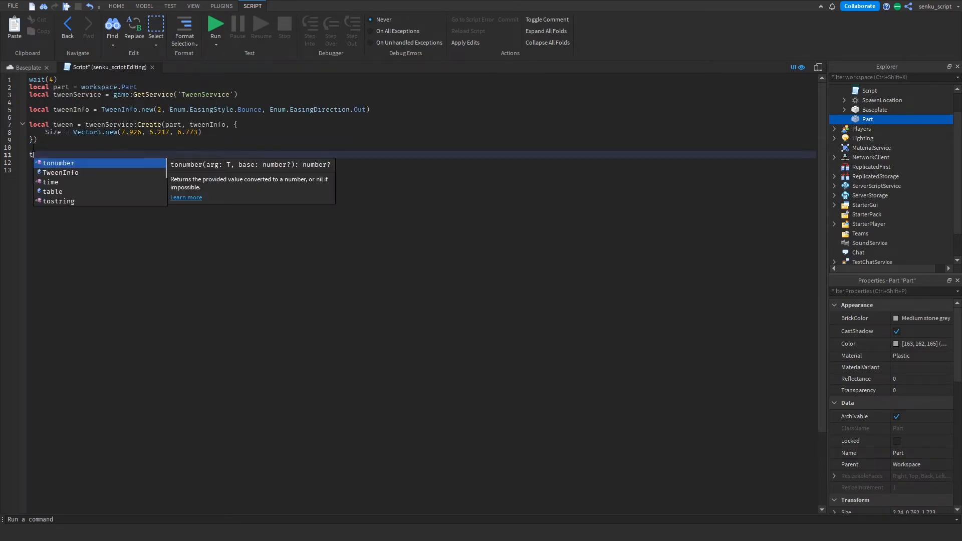
{"action": "type", "text": "ween:Play()"}
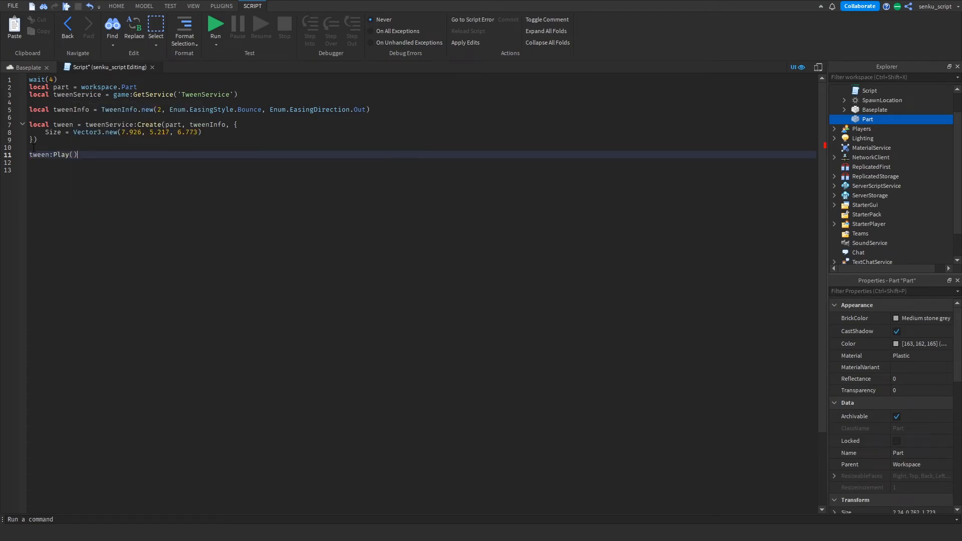
Step: Return to the Baseplate scene and run the game to test the Bounce tween
{"action": "left_click", "coordinate": [27, 67]}
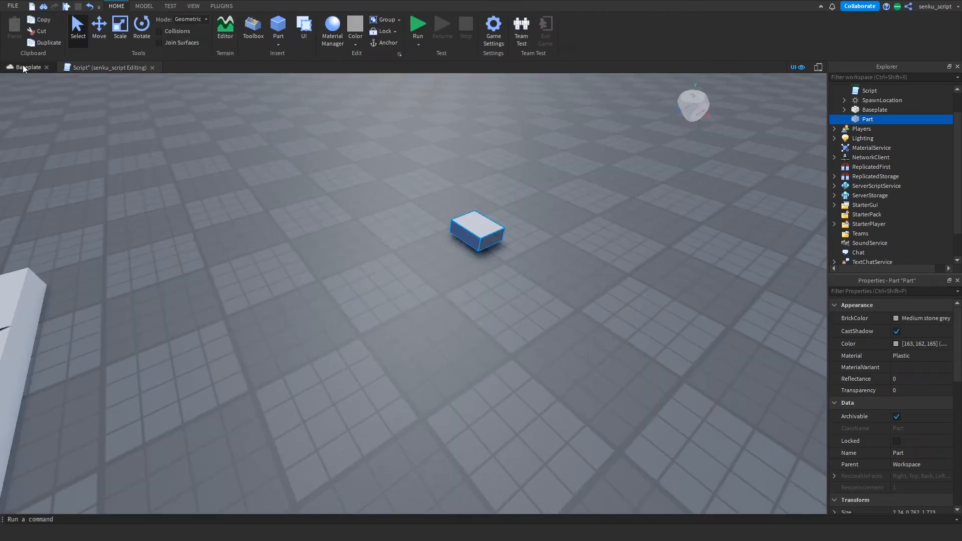
{"action": "left_click", "coordinate": [104, 68]}
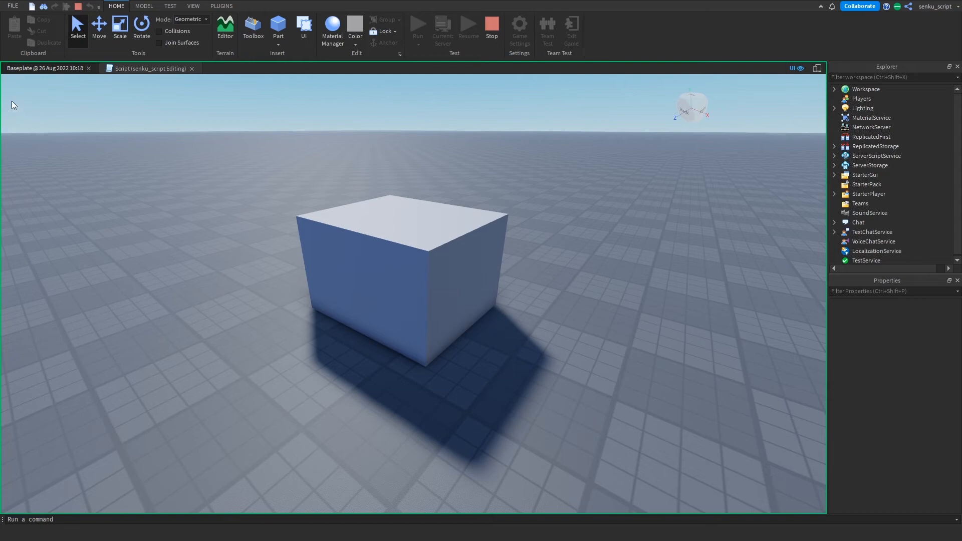
{"action": "mouse_move", "coordinate": [17, 212]}
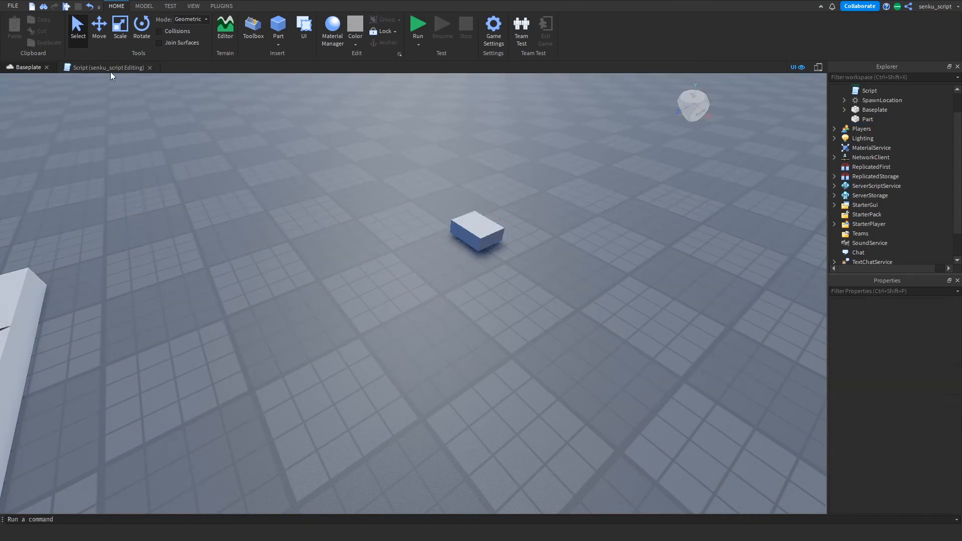
Step: Select and move the small Part, check its position 9.45, 0.381, -16.451, then run again
{"action": "left_click", "coordinate": [109, 68]}
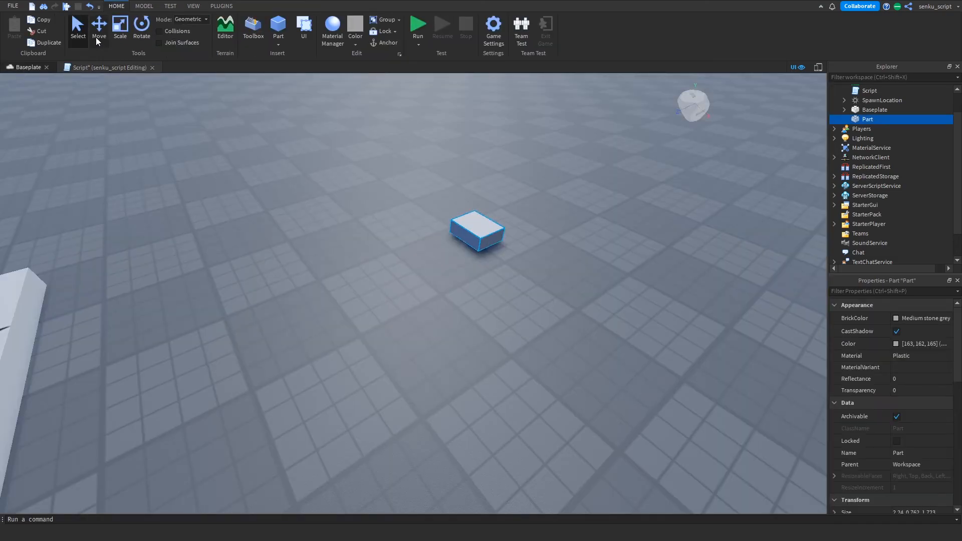
{"action": "left_click", "coordinate": [99, 25]}
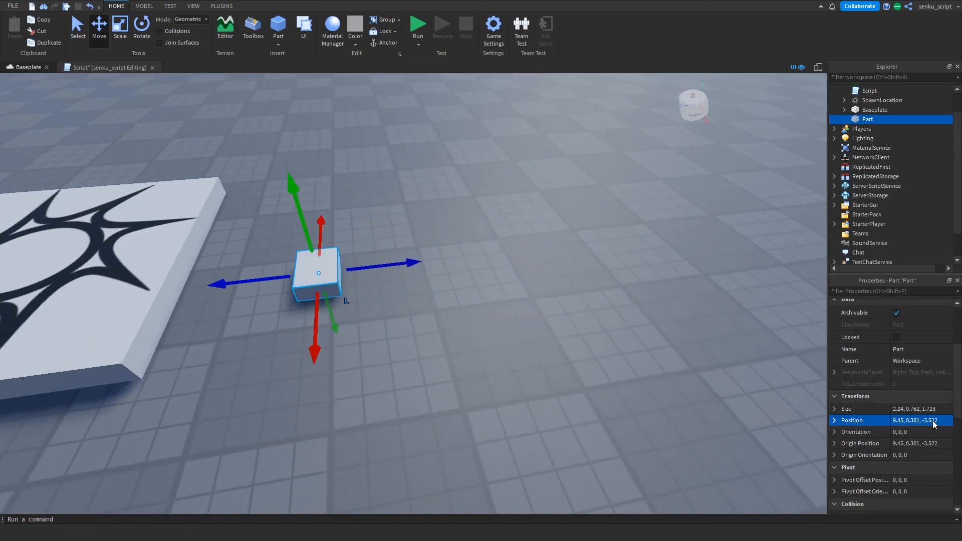
{"action": "left_click", "coordinate": [108, 66]}
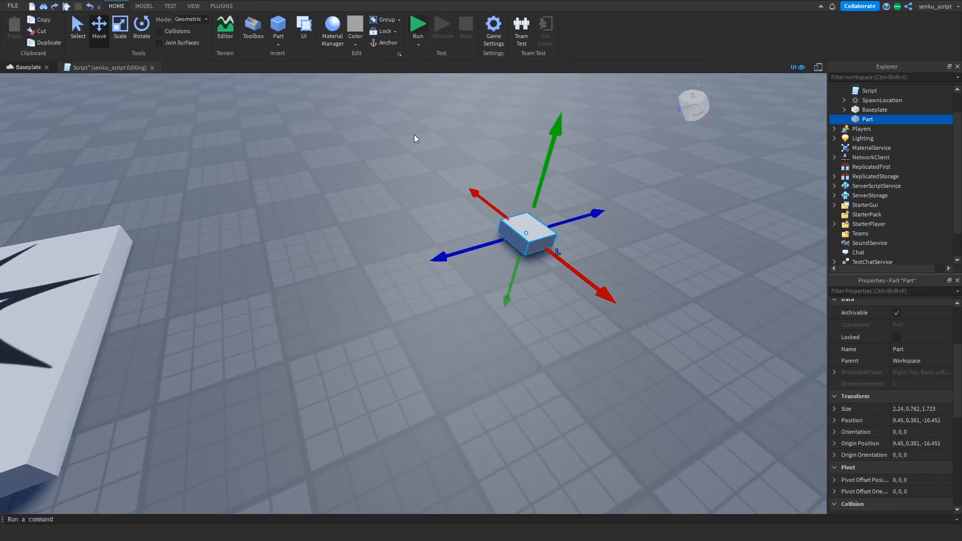
{"action": "left_click", "coordinate": [418, 24]}
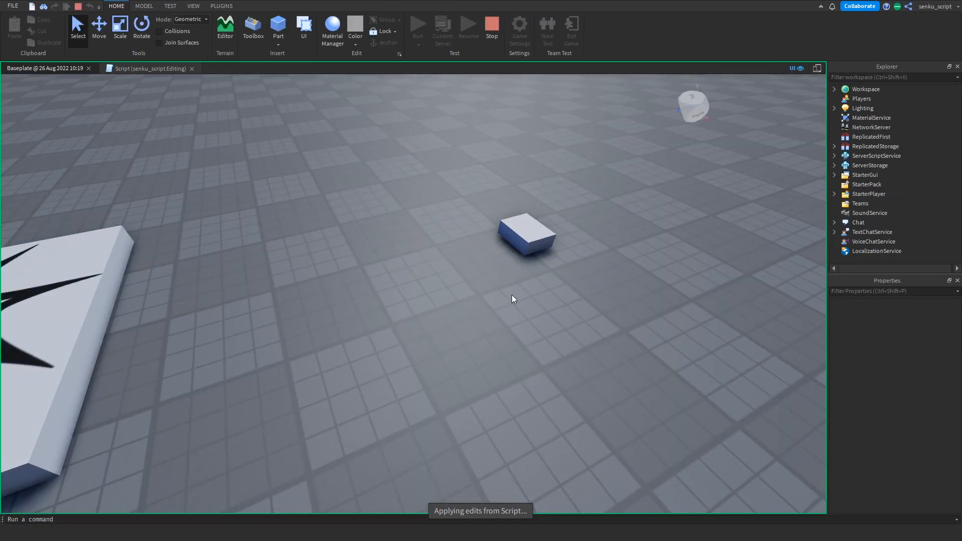